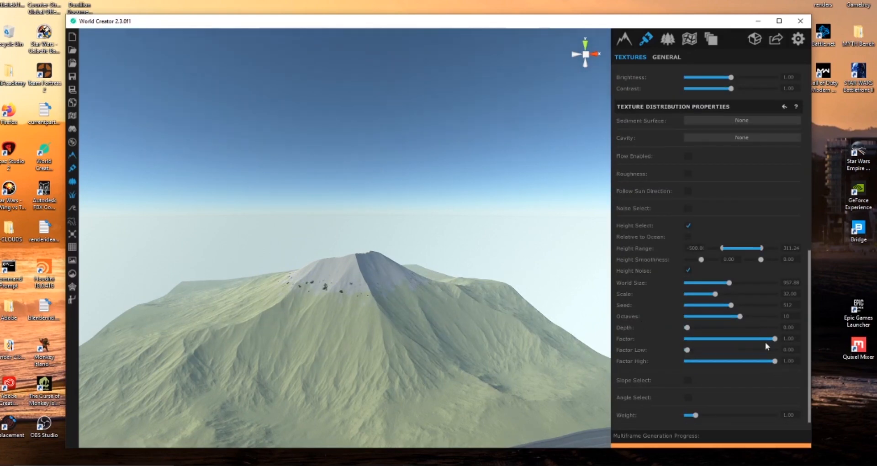
Step: Return to Texture Layers, view the whole terrain, and open the OBJ Surface export options
{"action": "left_click", "coordinate": [623, 39]}
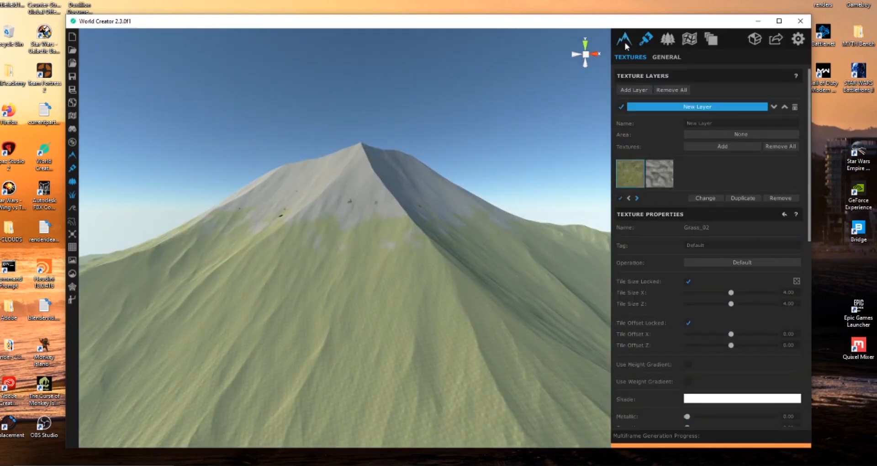
{"action": "left_click_drag", "start_coordinate": [730, 292], "coordinate": [745, 292]}
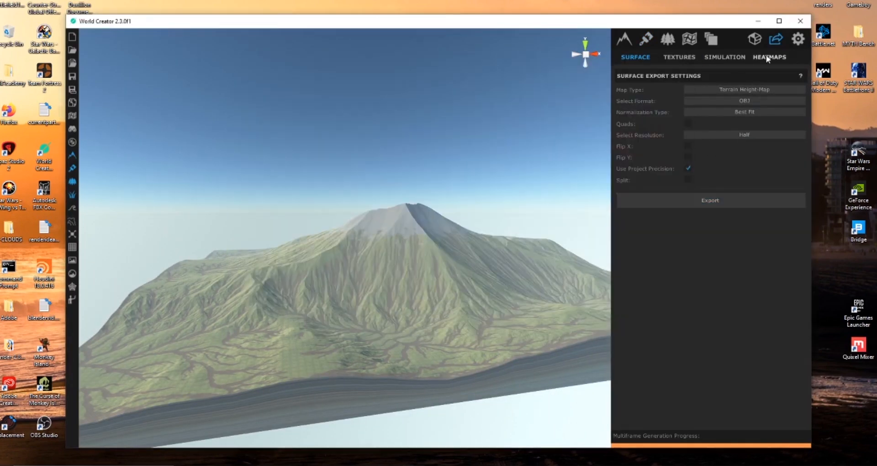
{"action": "left_click", "coordinate": [769, 57]}
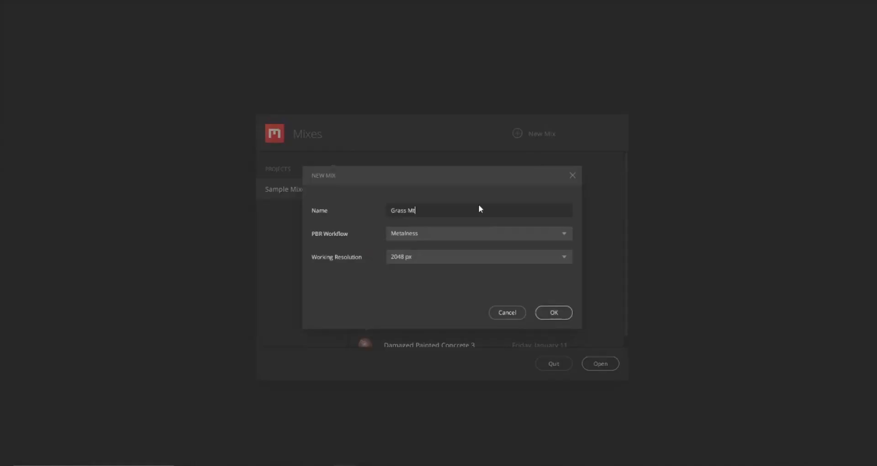
Step: Create the Grass Mt mix, load the mountain displacement PNG, and give the rock layer an inverted image mask
{"action": "left_click", "coordinate": [553, 312]}
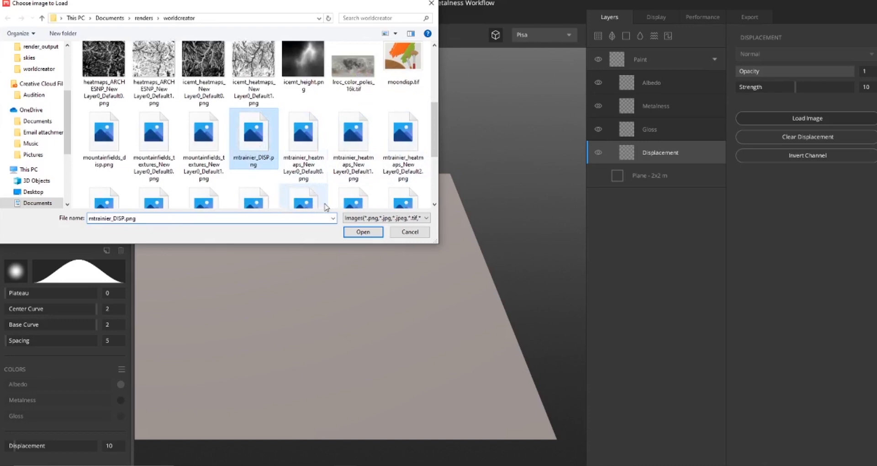
{"action": "left_click", "coordinate": [362, 232]}
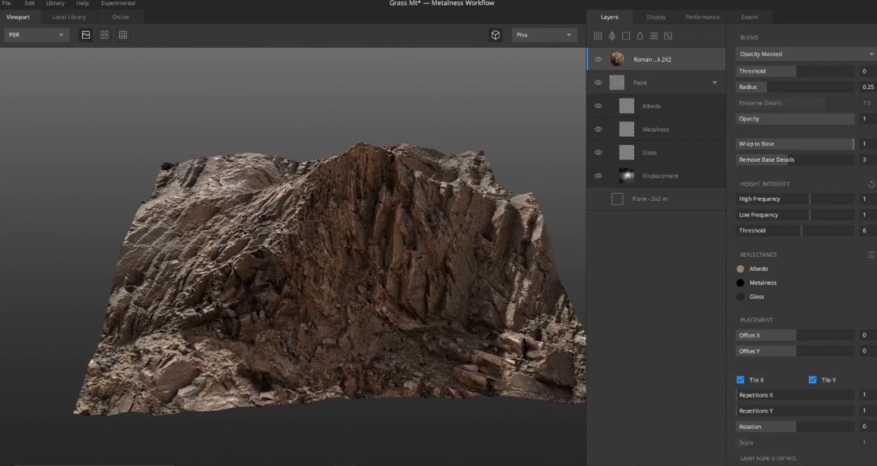
{"action": "left_click", "coordinate": [636, 59]}
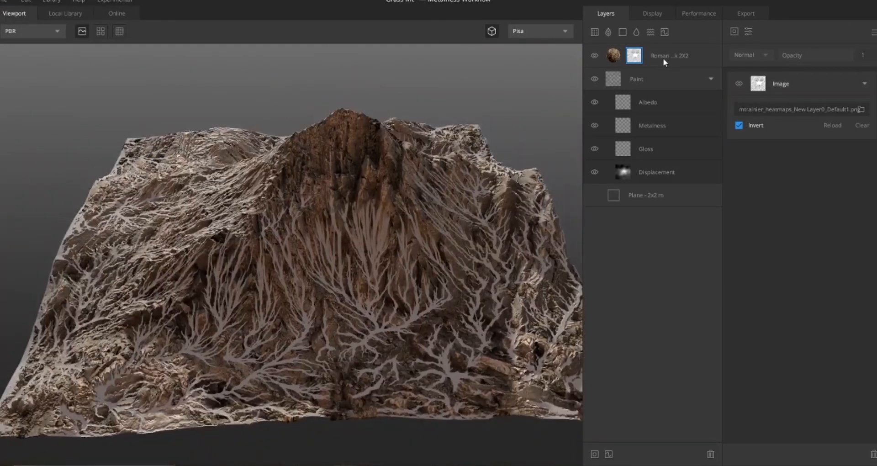
Step: Add masked Snow and Grass Wild surface layers and tweak tiling and height intensity
{"action": "left_click", "coordinate": [595, 454]}
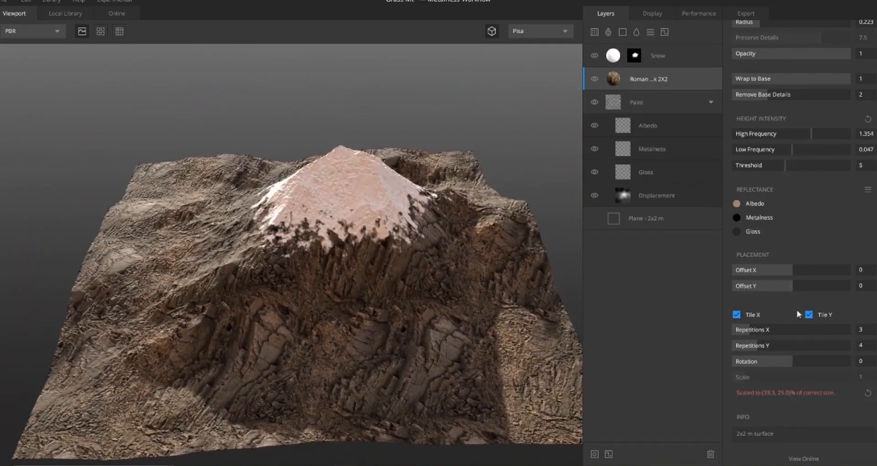
{"action": "left_click", "coordinate": [65, 12]}
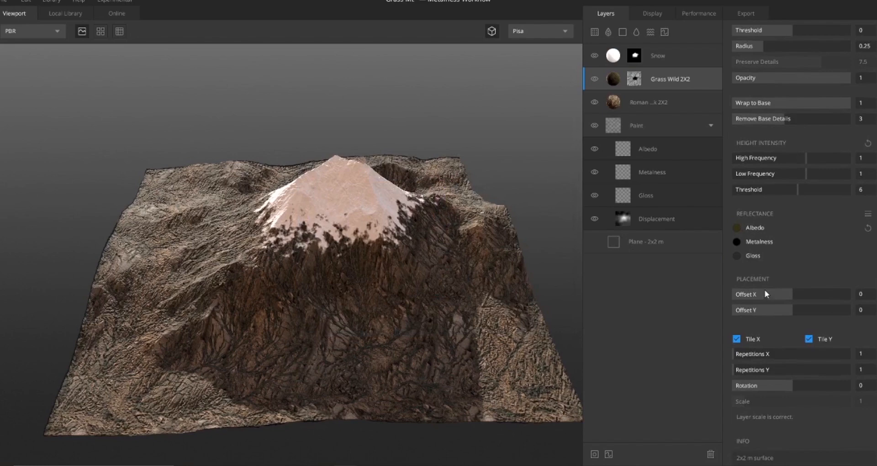
{"action": "left_click", "coordinate": [648, 102]}
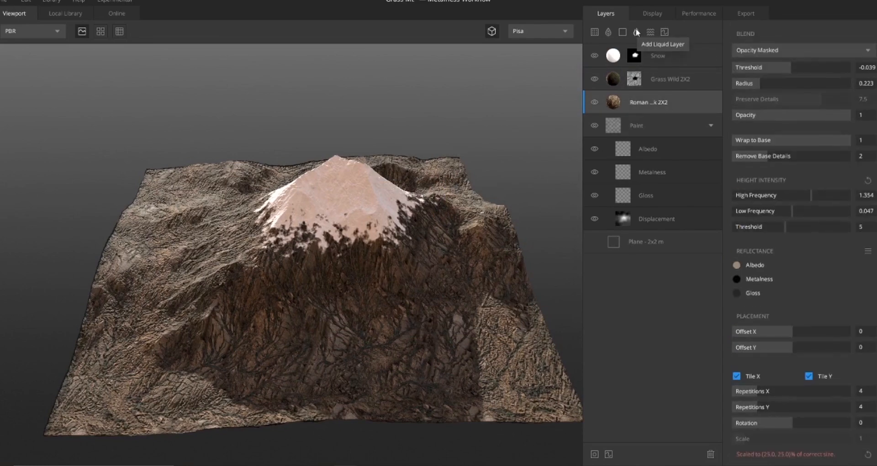
{"action": "left_click", "coordinate": [636, 125]}
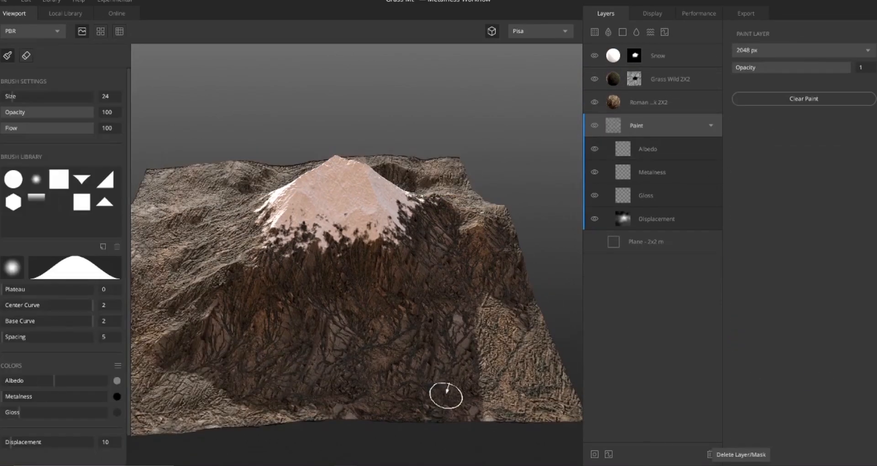
Step: Add a second Snow layer from the local library, masked by a heatmap image
{"action": "left_click", "coordinate": [65, 13]}
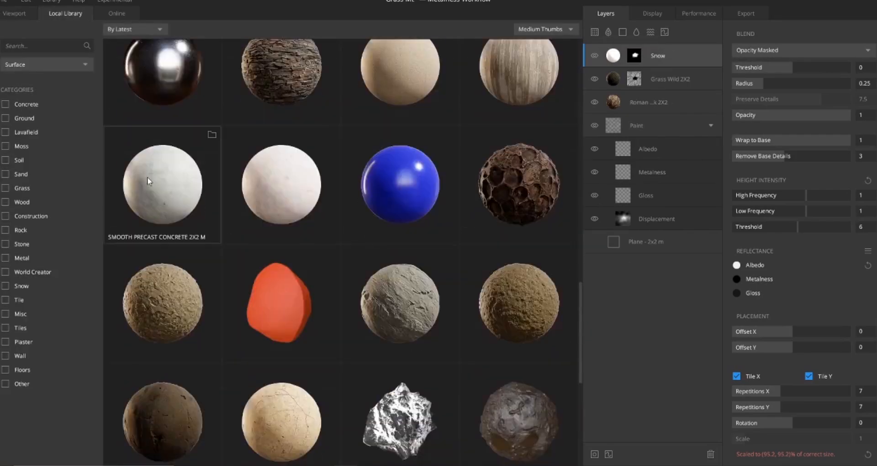
{"action": "left_click", "coordinate": [14, 12]}
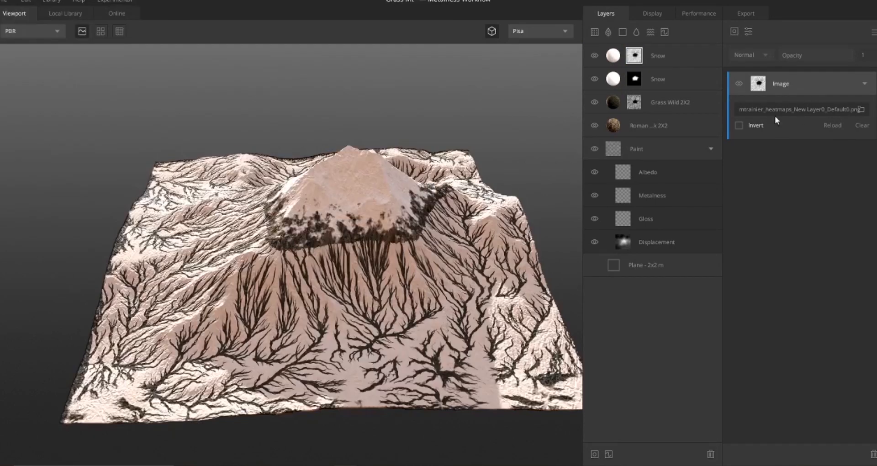
{"action": "left_click", "coordinate": [657, 56]}
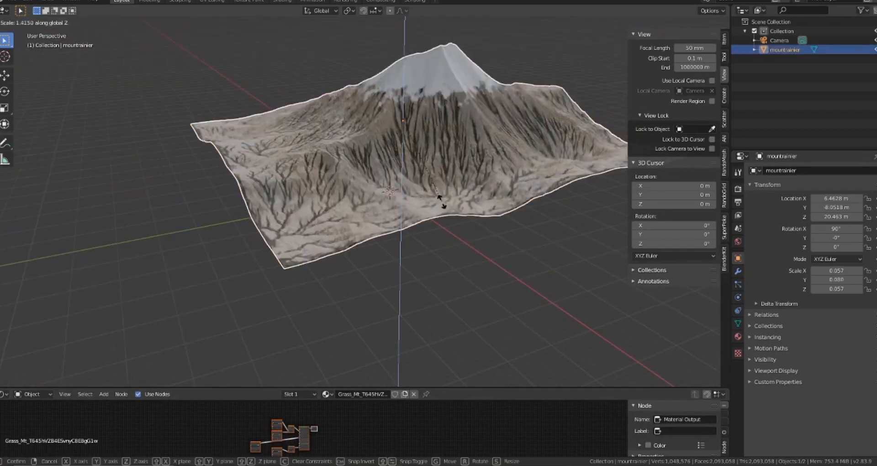
Step: Switch the imported mountain mesh into Edit Mode to inspect its vertices
{"action": "key", "text": "Tab"}
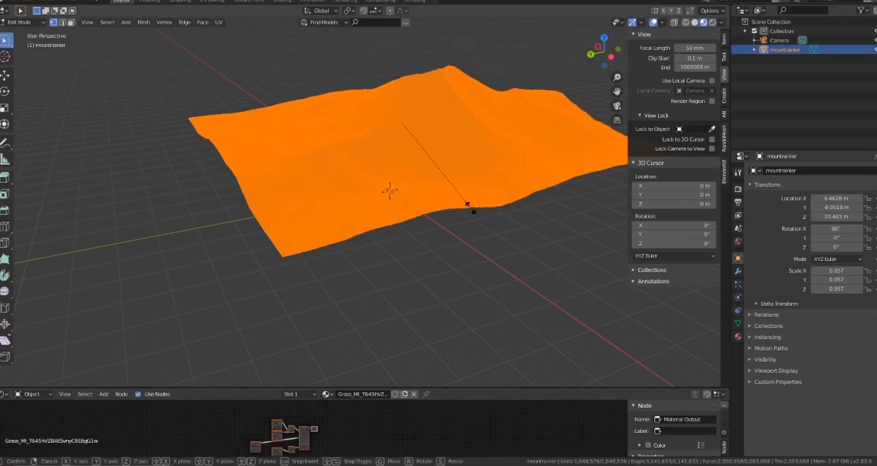
{"action": "mouse_move", "coordinate": [436, 311]}
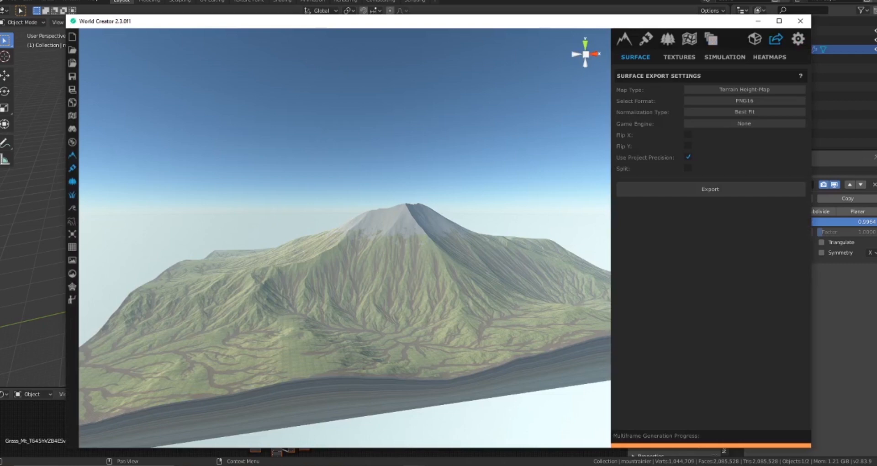
Step: Export the terrain height map as a PNG16 file
{"action": "left_click", "coordinate": [800, 20]}
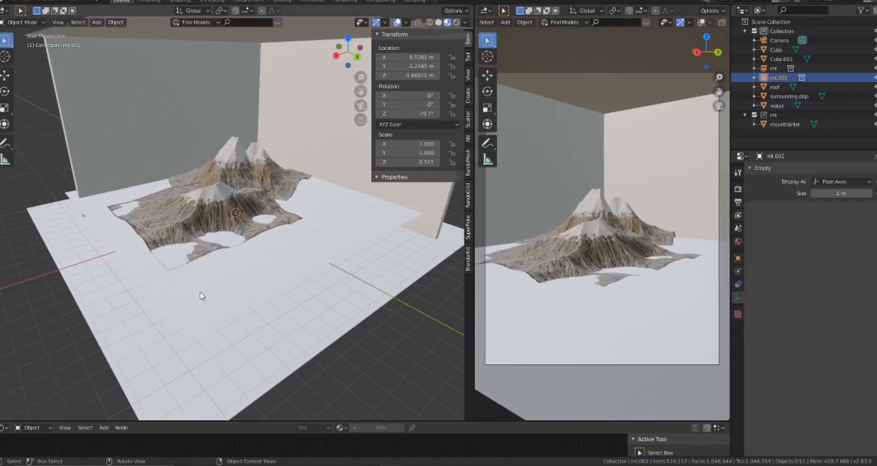
Step: Duplicate the mountain, add walls and a grass floor, and give the water a Musgrave-bump material
{"action": "left_click", "coordinate": [788, 97]}
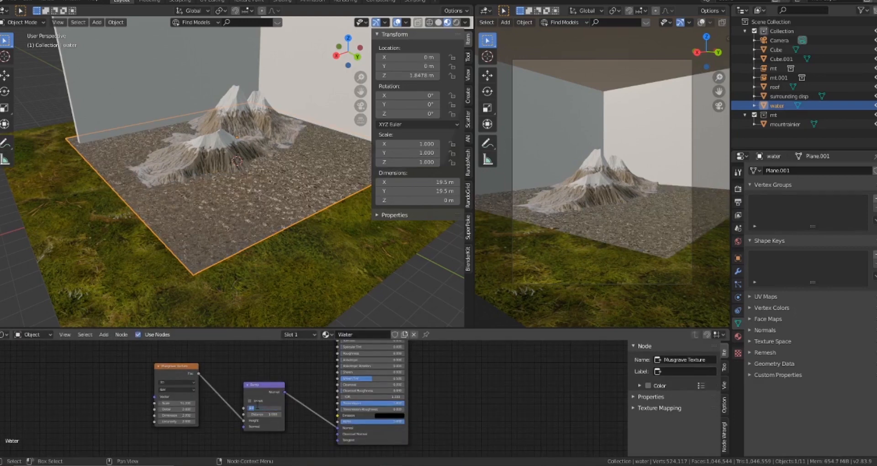
{"action": "left_click", "coordinate": [789, 96]}
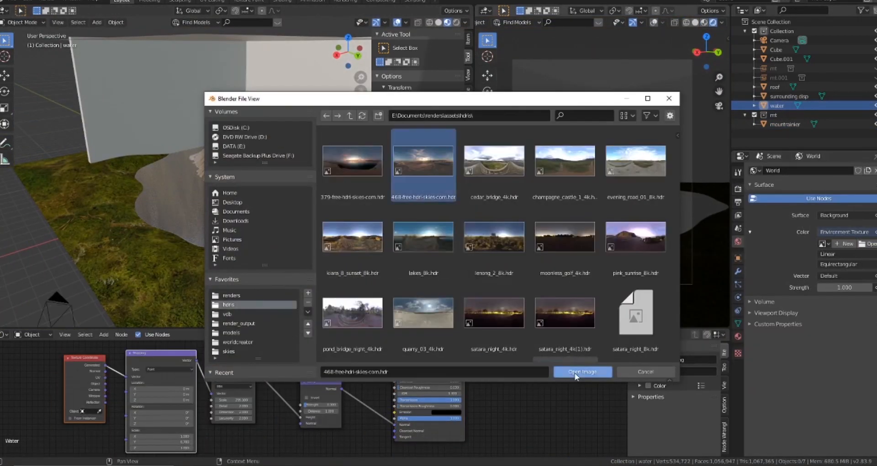
Step: Load 468-free-hdri-skies-com.hdr from the hdris folder into the Environment Texture node
{"action": "left_click", "coordinate": [582, 371]}
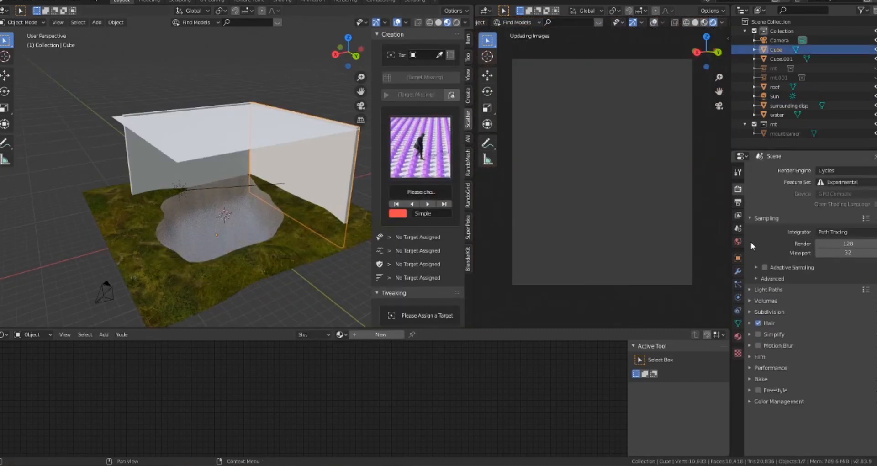
Step: Import purple woodsorrel models and scatter grass, daisy and dandelion particles on the ground
{"action": "left_click", "coordinate": [340, 334]}
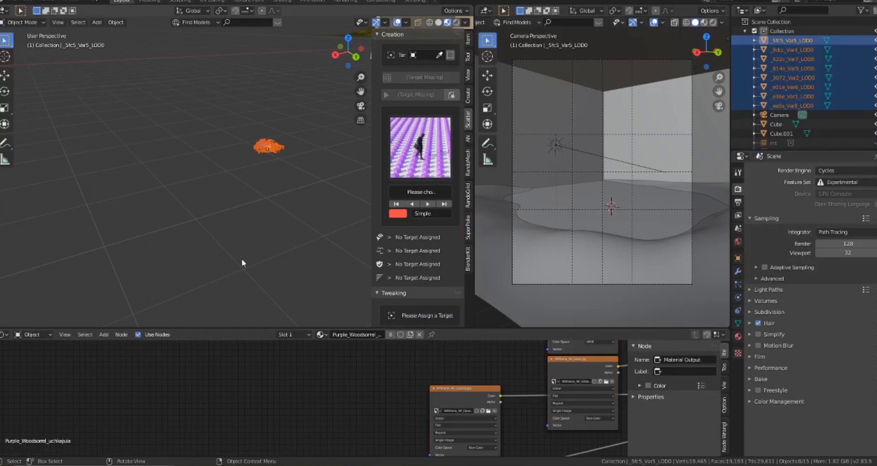
{"action": "left_click", "coordinate": [420, 192]}
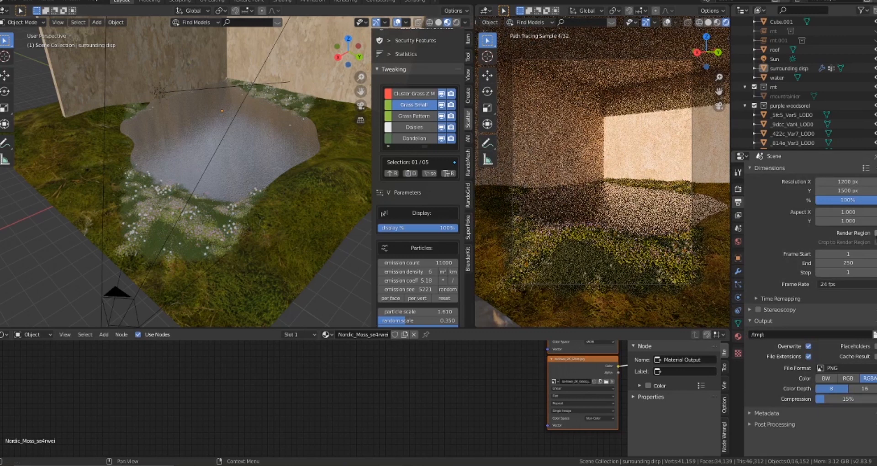
{"action": "left_click", "coordinate": [783, 95]}
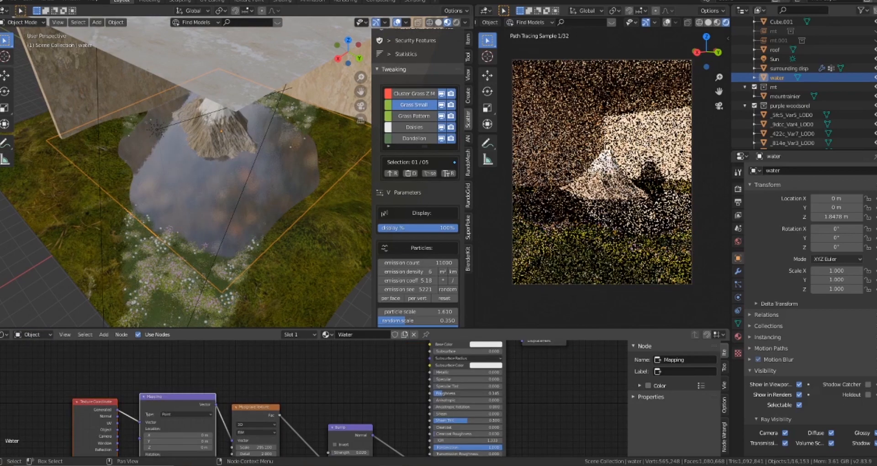
Step: Enable the mountain in the outliner and append the room blend's window blind objects
{"action": "left_click", "coordinate": [786, 96]}
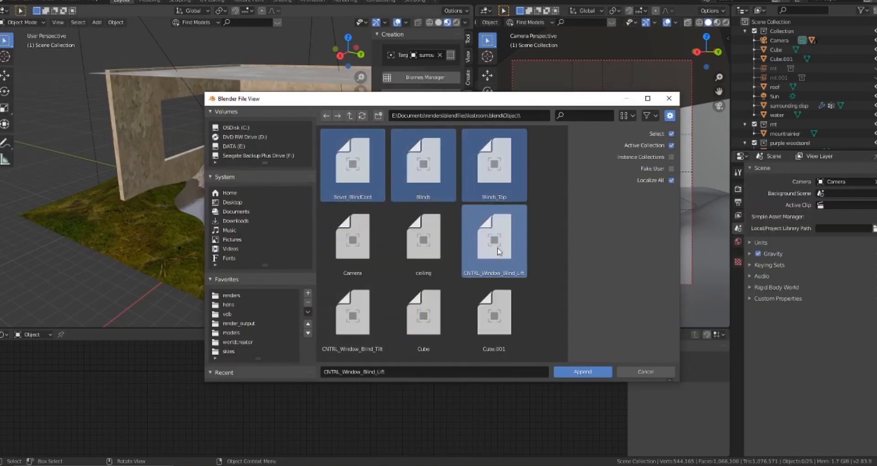
{"action": "left_click", "coordinate": [581, 371]}
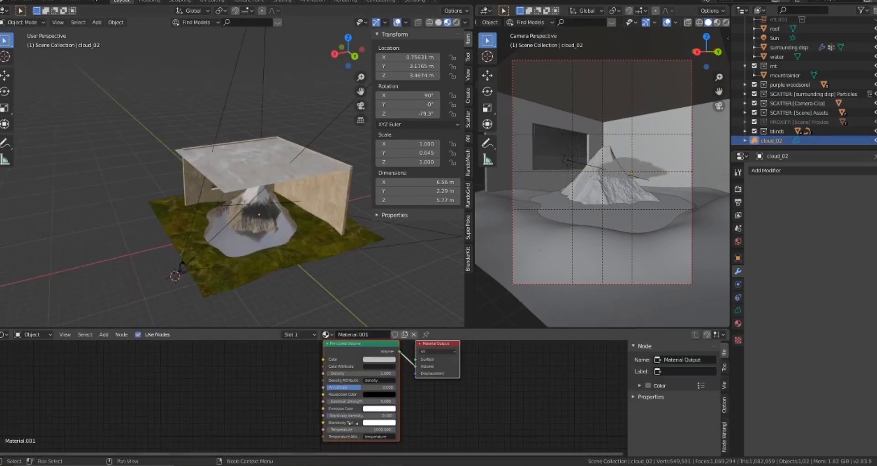
Step: Add the blinds and a Principled Volume cloud, then browse the blendfiles folder to open a file
{"action": "left_click", "coordinate": [715, 22]}
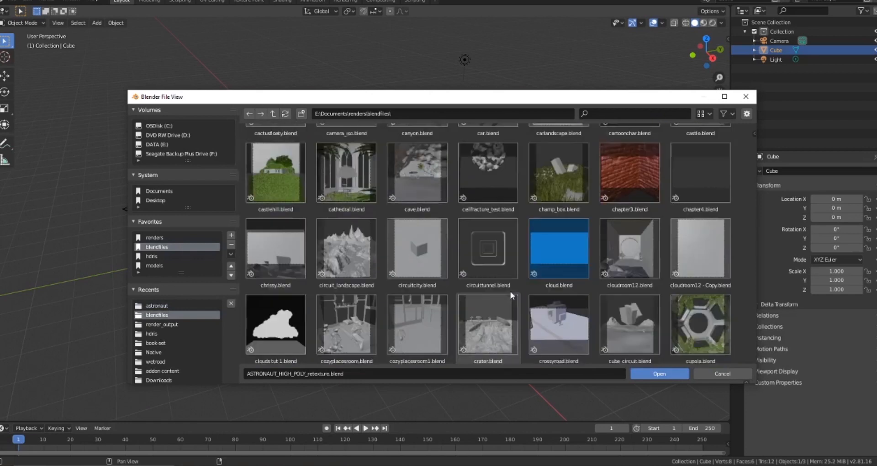
Step: Spawn fir tree assets from botaniq to flank the room, then add a wood root asset
{"action": "left_click", "coordinate": [658, 373]}
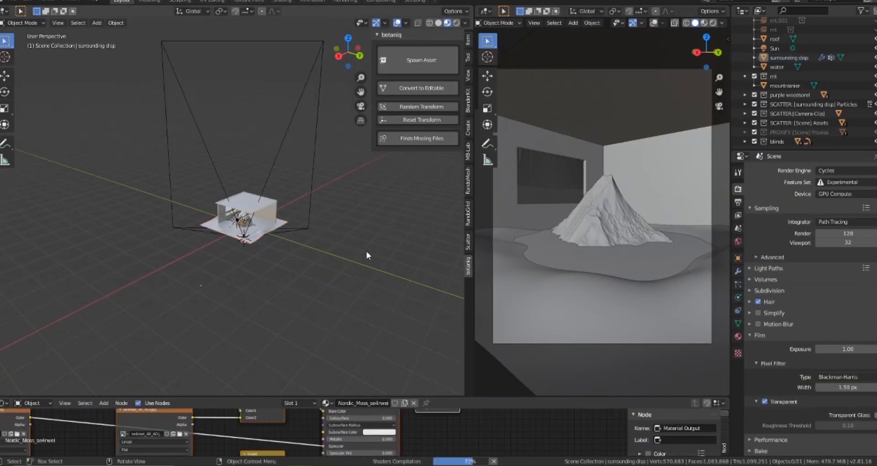
{"action": "left_click", "coordinate": [420, 59]}
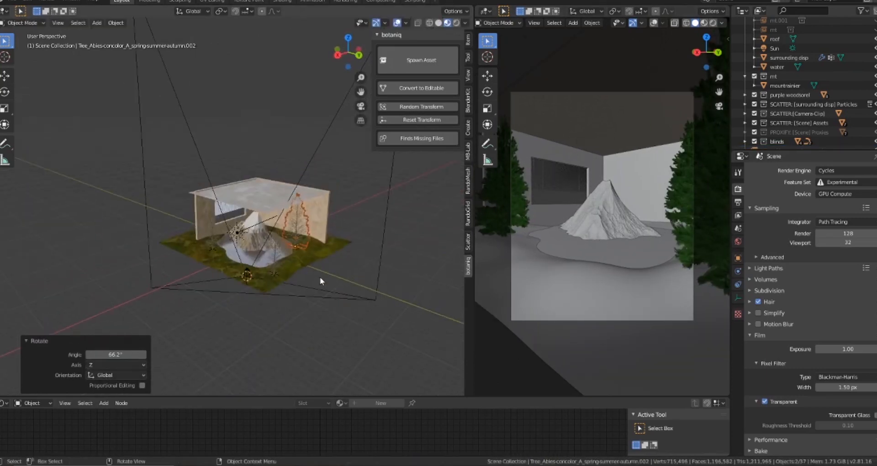
{"action": "left_click", "coordinate": [420, 60]}
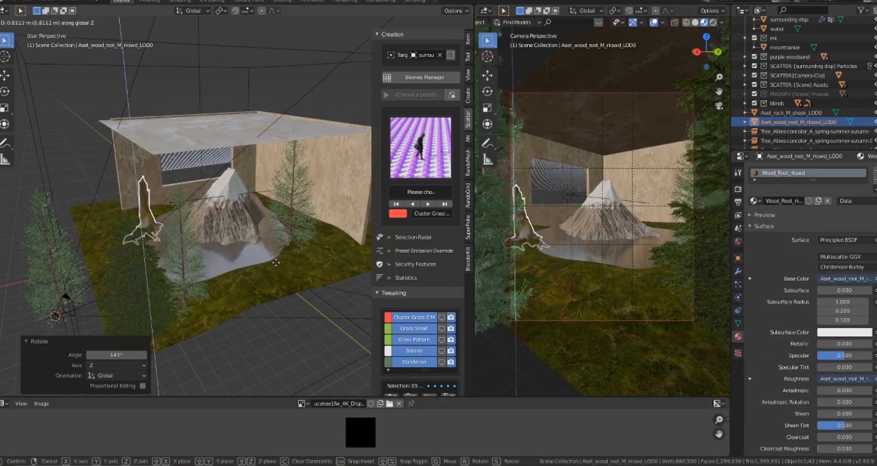
Step: Confirm the wood root placement and drag a flat rock into the pond as a stepping stone
{"action": "left_click", "coordinate": [794, 112]}
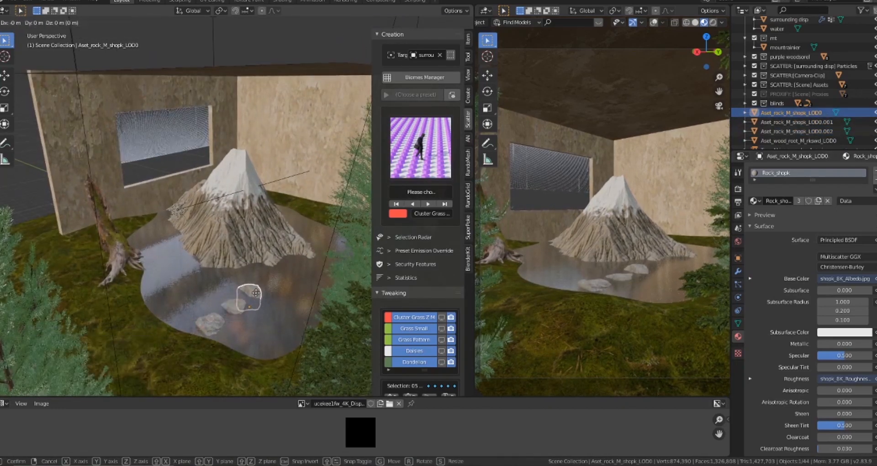
{"action": "left_click_drag", "start_coordinate": [250, 293], "coordinate": [263, 274]}
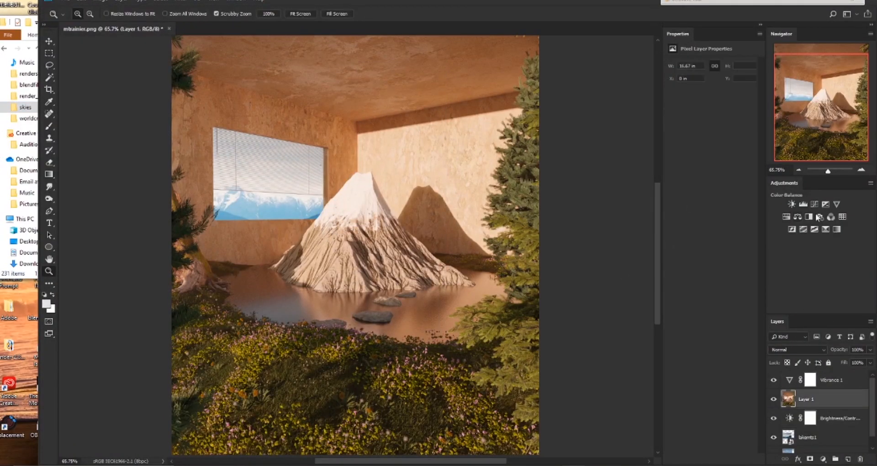
Step: Place the snowy mountain sky photo as a layer and scale it to fit the window
{"action": "left_click", "coordinate": [791, 204]}
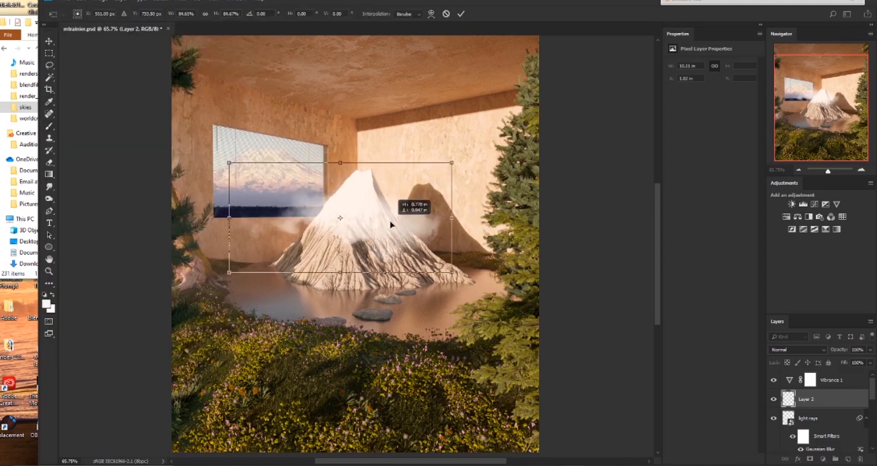
{"action": "left_click_drag", "start_coordinate": [450, 271], "coordinate": [483, 288]}
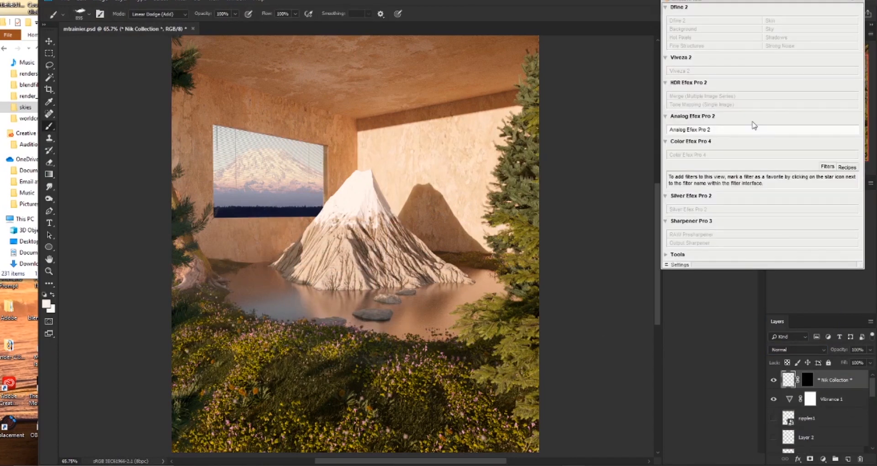
Step: Launch Analog Efex Pro 2, apply the Classic Camera 7 preset, and expand Basic Adjustments
{"action": "left_click", "coordinate": [690, 130]}
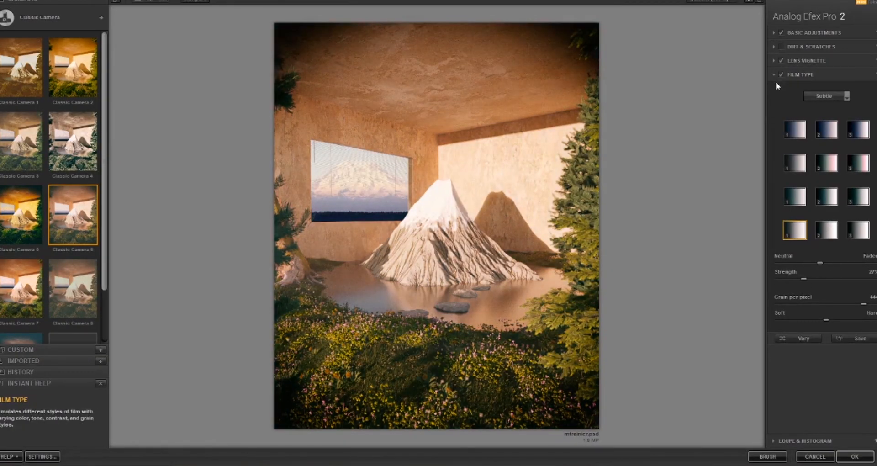
{"action": "left_click", "coordinate": [853, 456]}
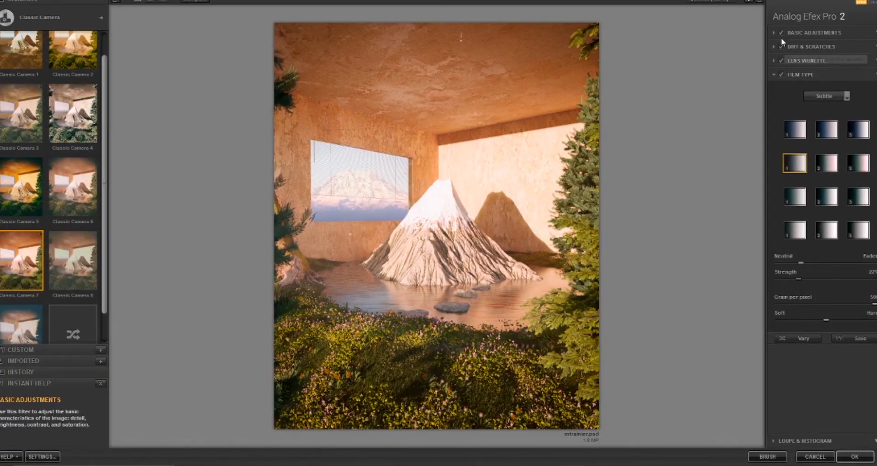
{"action": "left_click", "coordinate": [809, 32]}
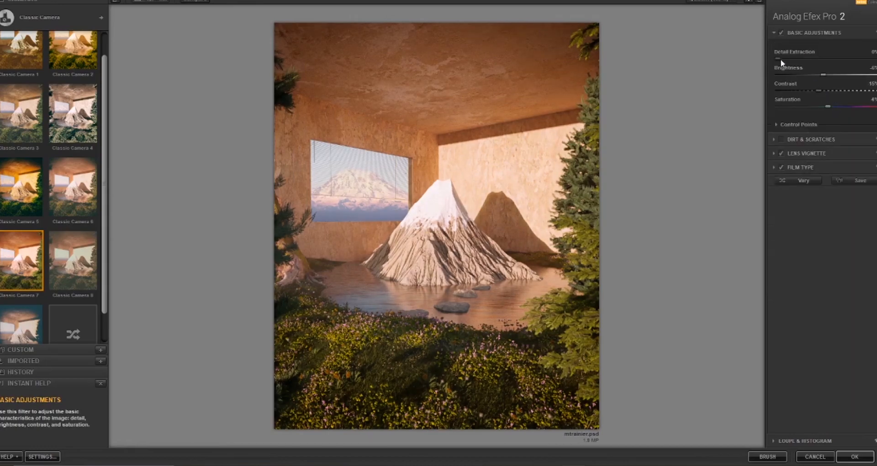